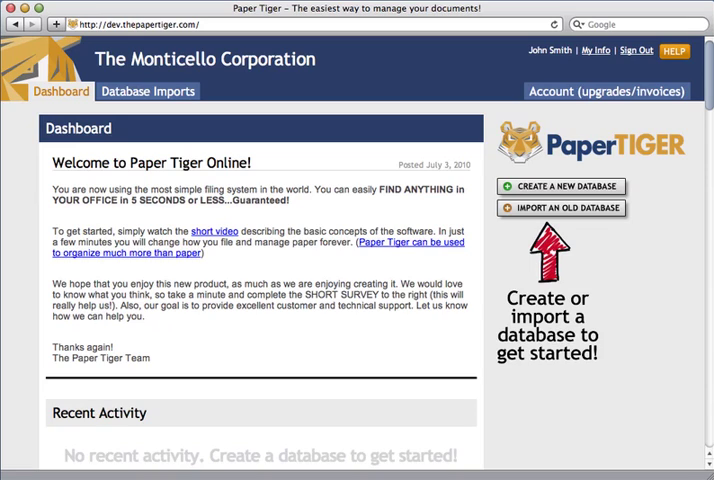
mouse_move(678, 206)
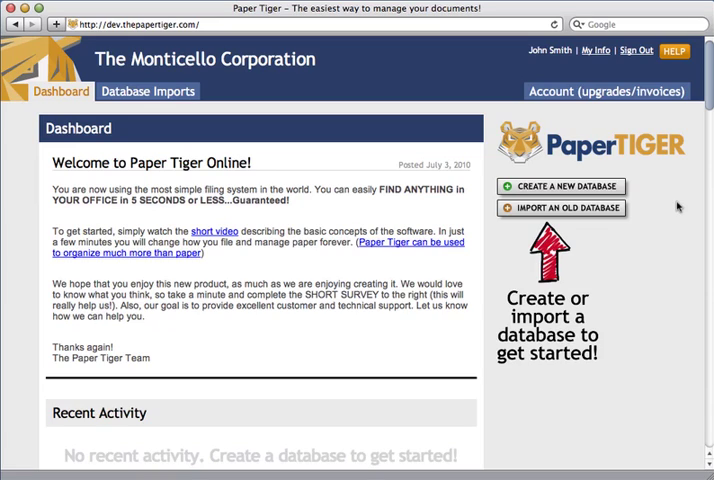
Create a new database named 'Office Files' so it appears in the dashboard list.
click(560, 186)
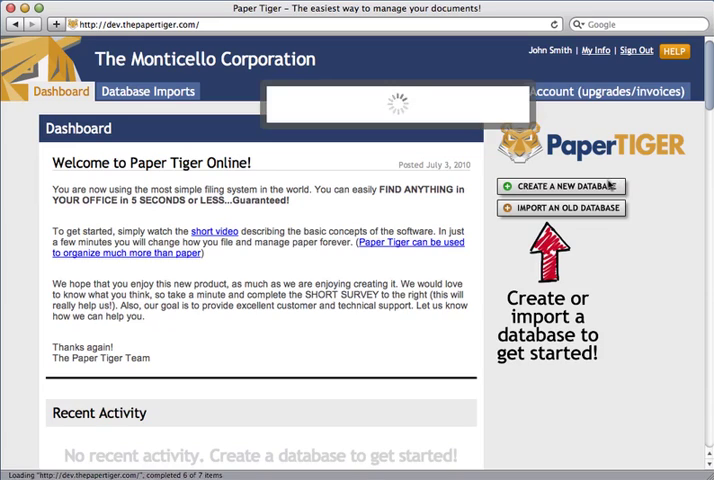
click(560, 186)
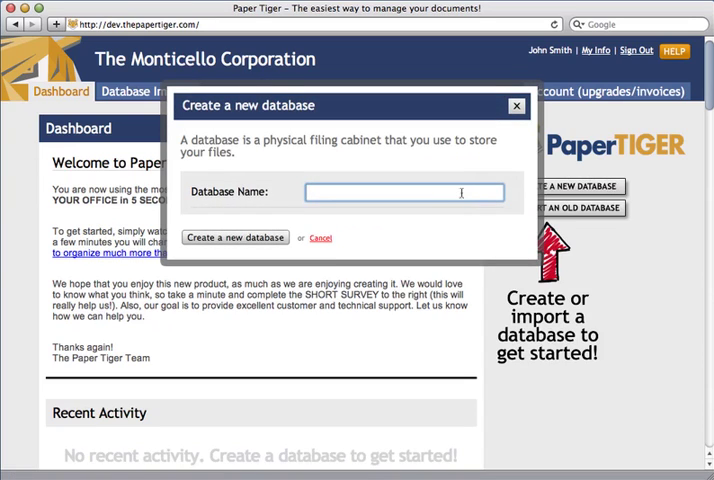
text(Office Files)
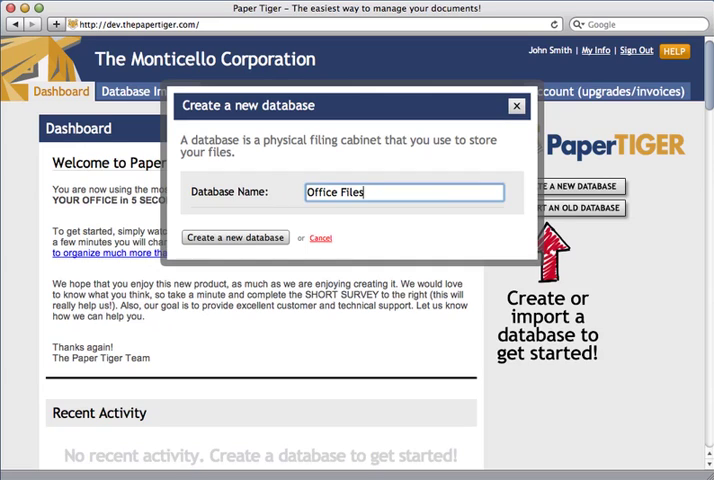
click(236, 236)
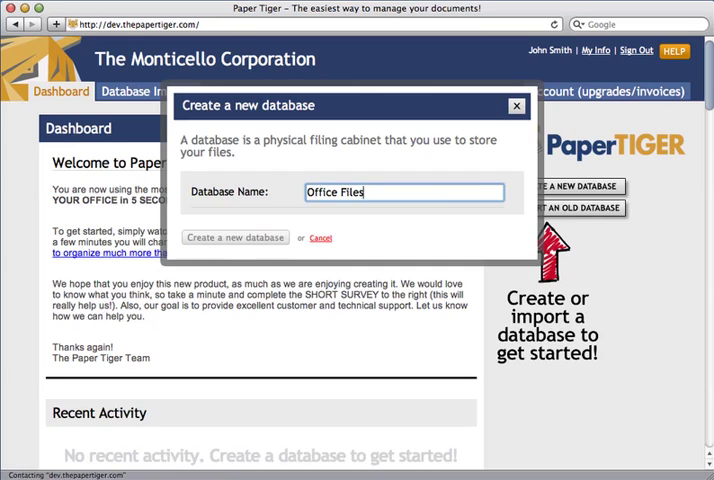
click(236, 236)
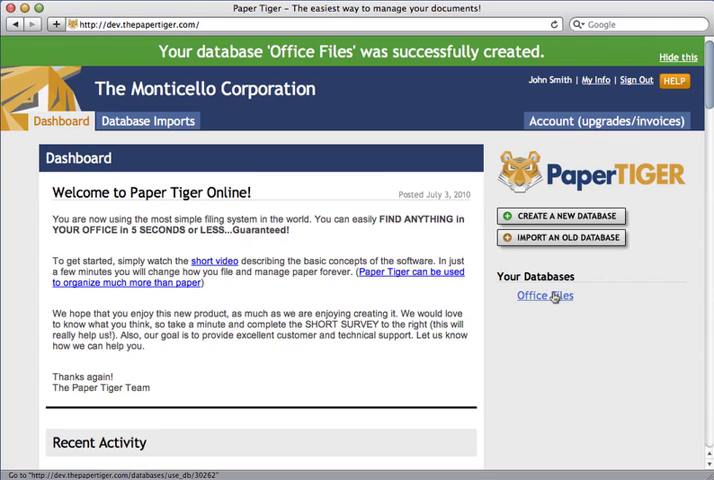
Open the Office Files database to its empty Locations page.
click(544, 296)
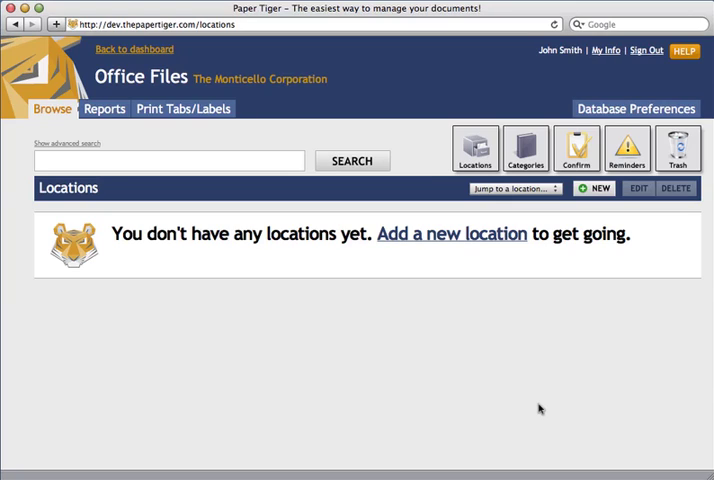
mouse_move(594, 200)
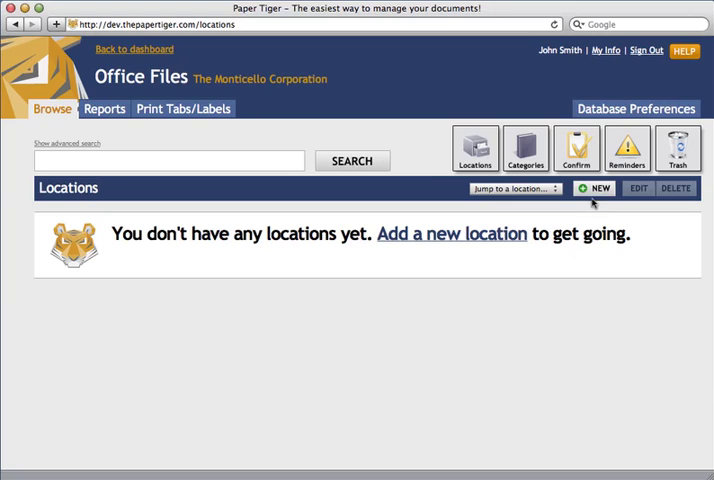
Fill in a new location Bottom Drawer, described 'My desk drawer where I keep my project files.', capacity 30.
click(592, 188)
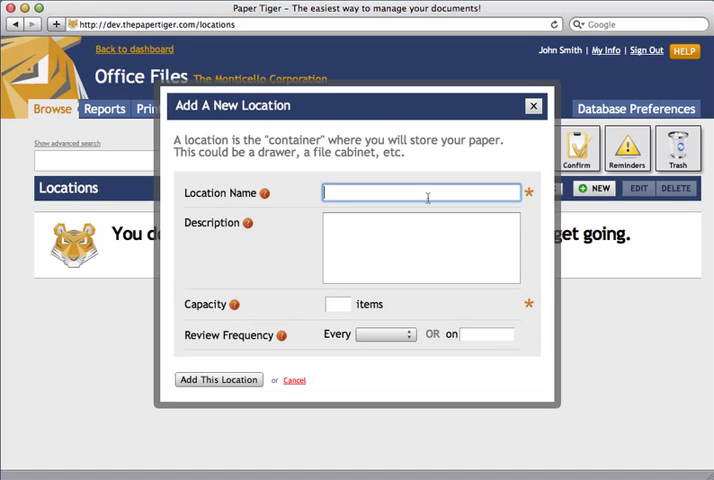
text(Bottom Drawr)
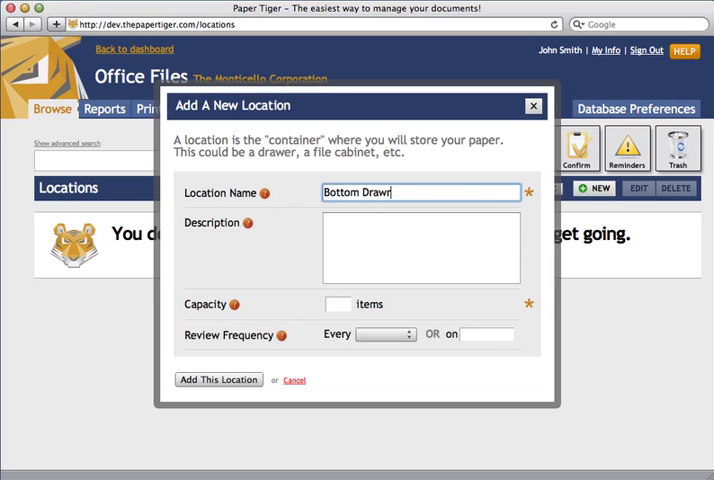
click(420, 246)
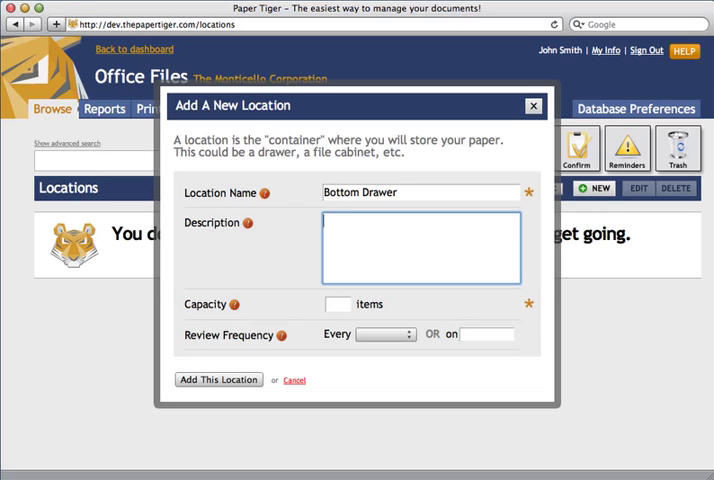
text(M)
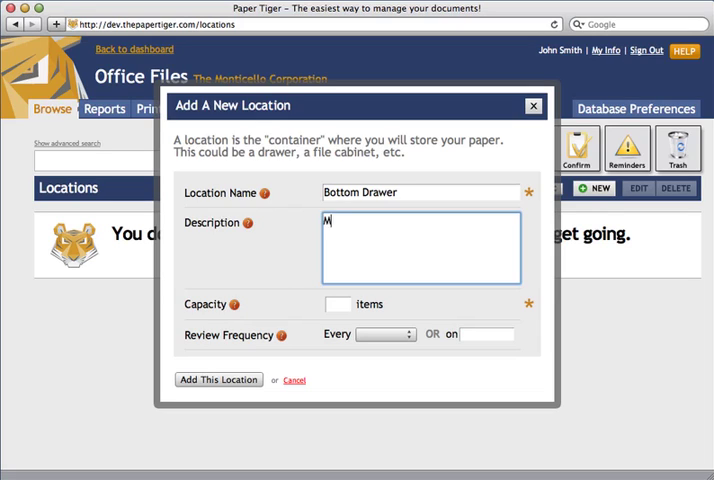
text(y desk dra)
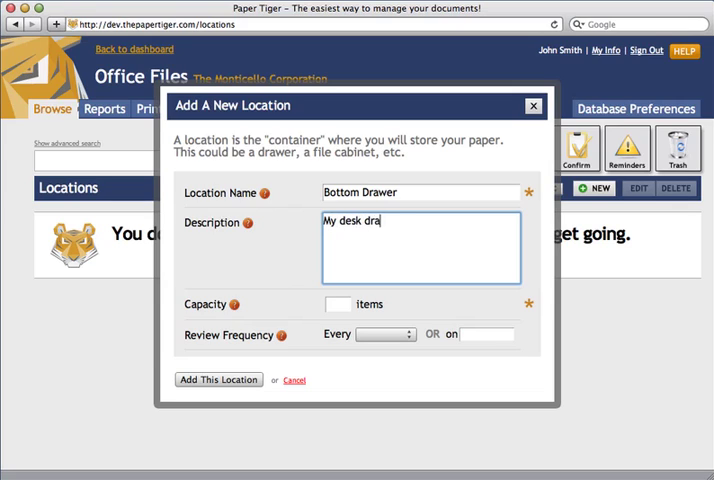
text(wer where I keep)
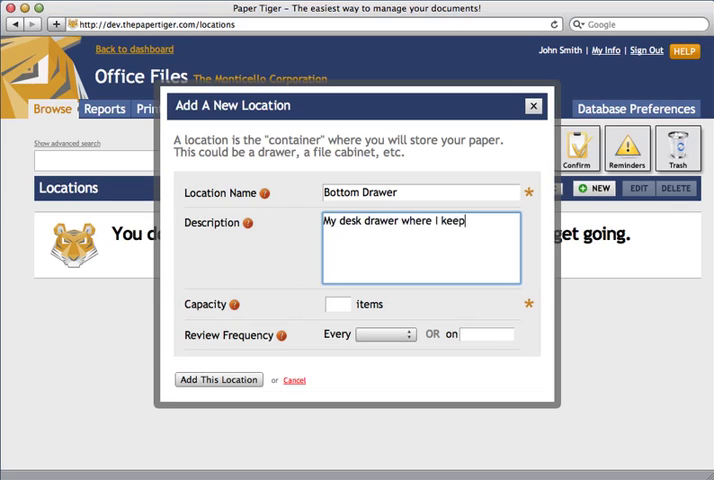
text(my project fil)
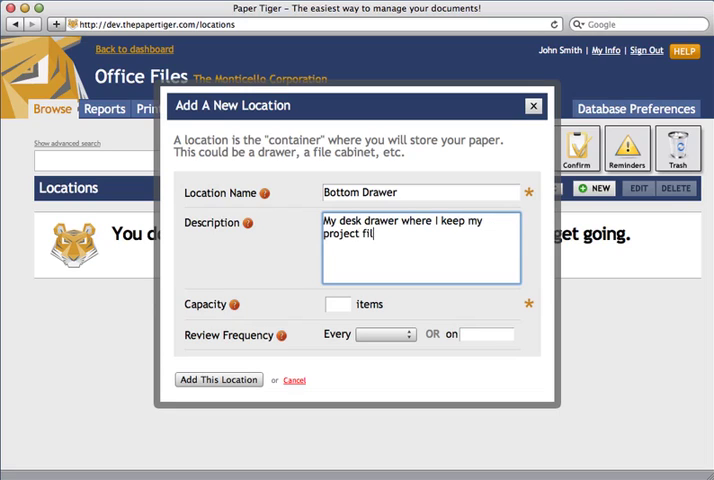
text(es.)
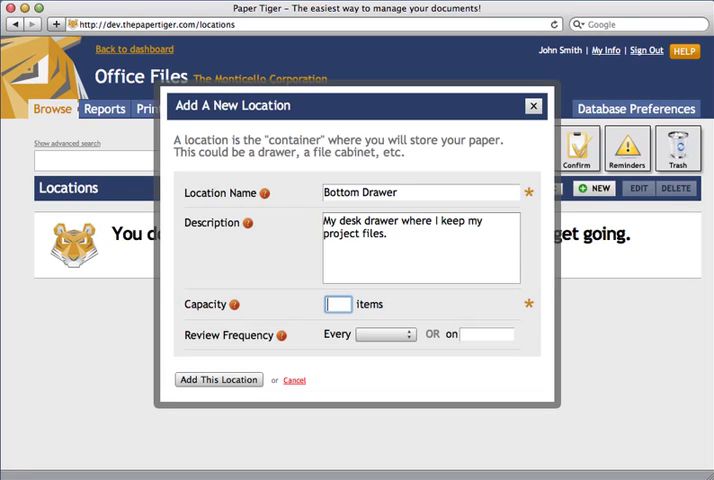
text(30)
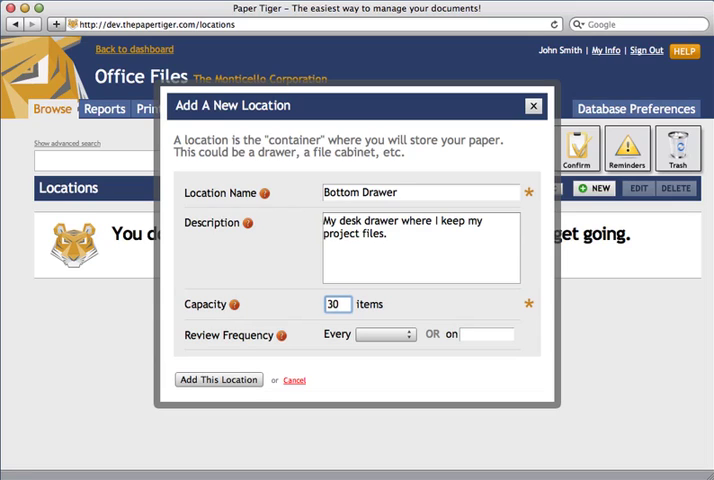
mouse_move(228, 340)
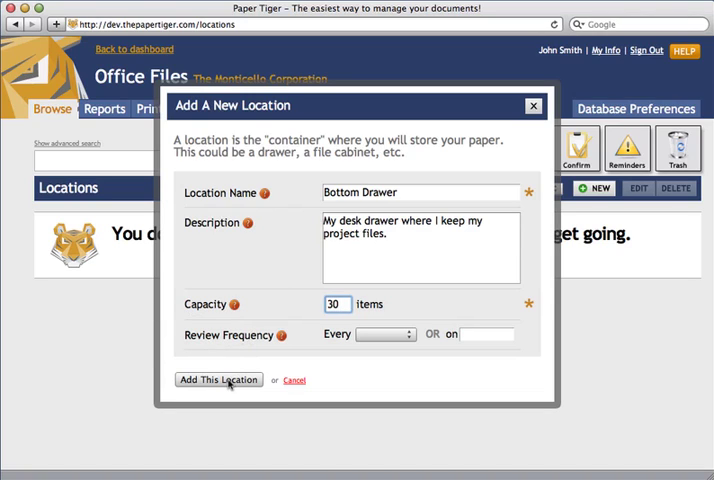
Add the Bottom Drawer location and open it to show its 30 open item slots.
click(218, 380)
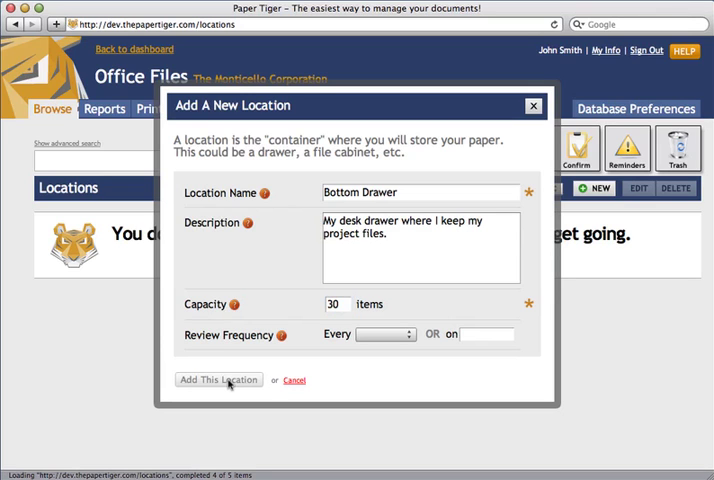
click(218, 380)
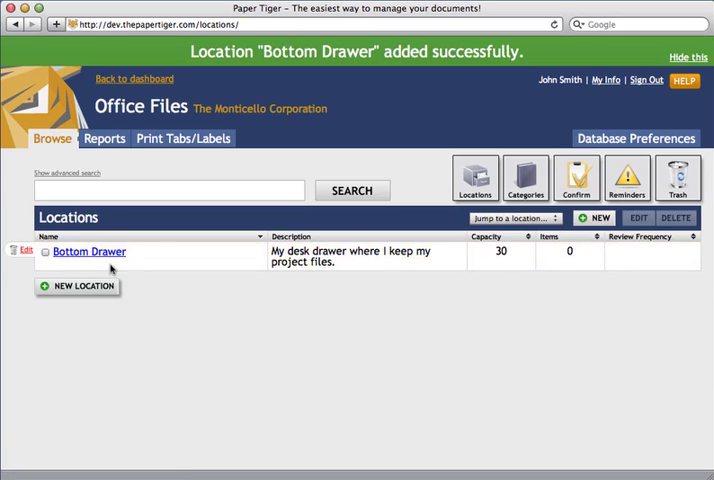
click(88, 252)
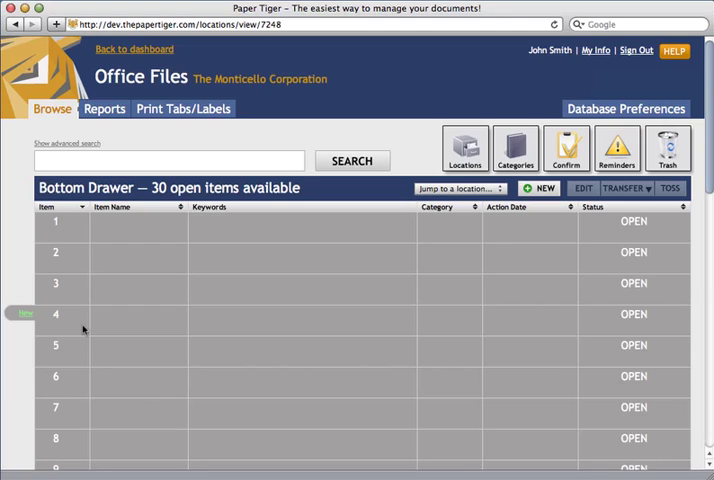
mouse_move(418, 162)
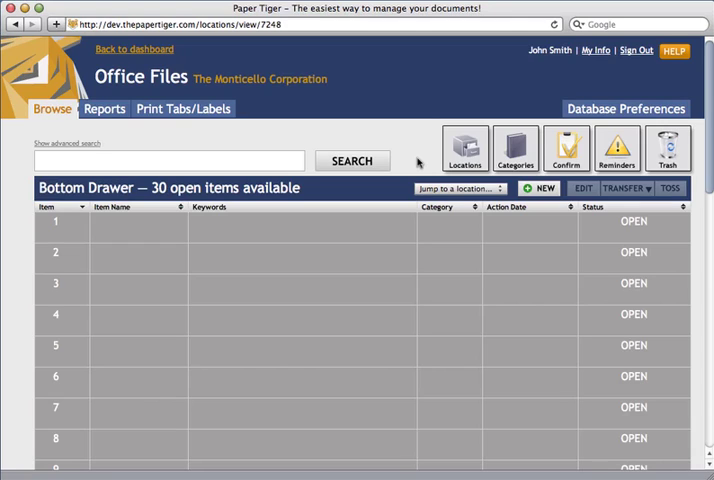
click(182, 108)
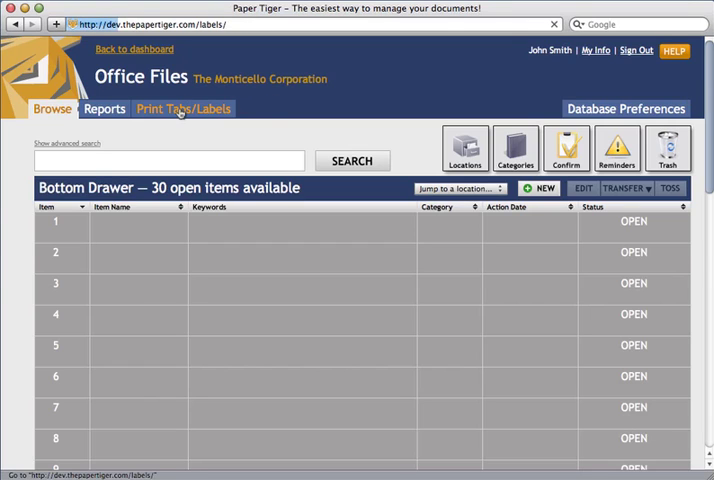
Choose the Self Cut Tabs template and tick Bottom Drawer (Max 30) for positions 1 through 30.
click(182, 108)
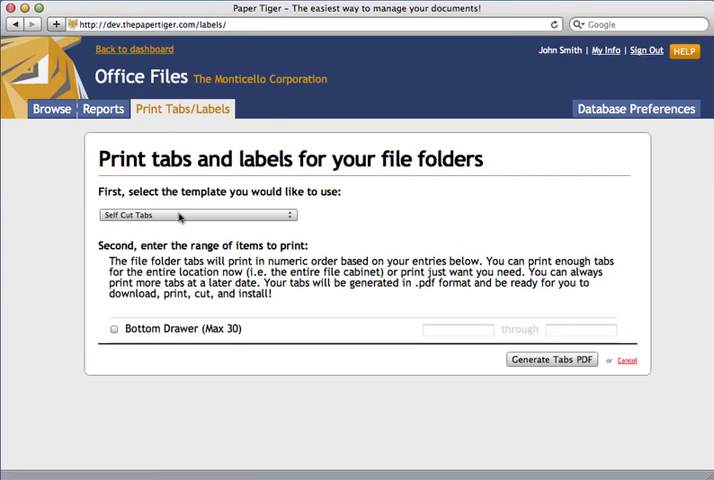
click(196, 214)
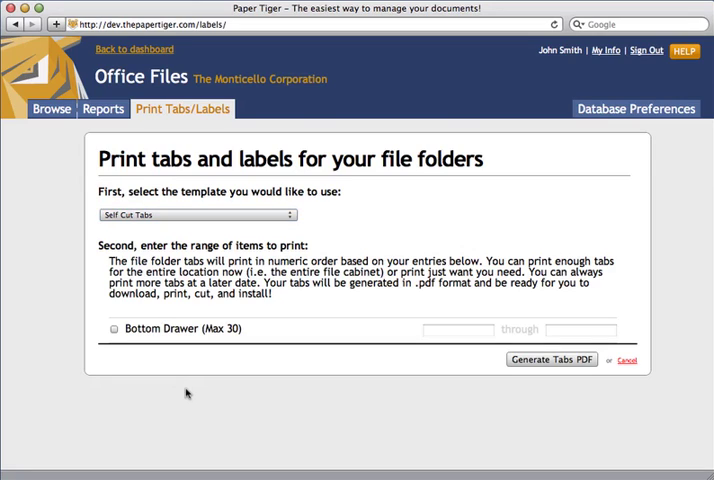
mouse_move(182, 384)
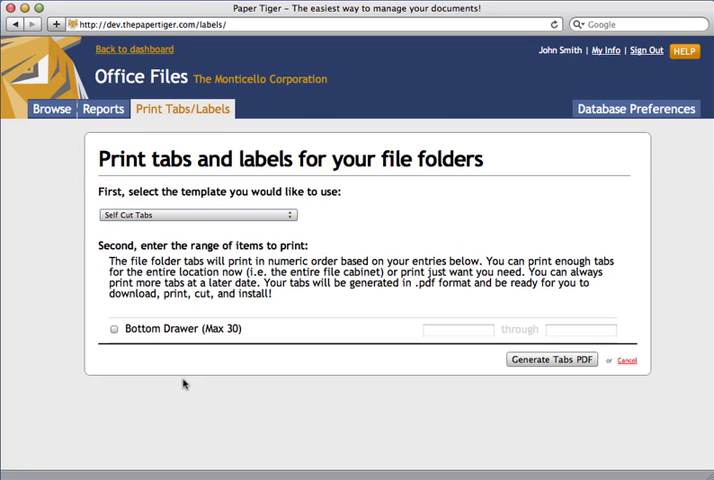
click(114, 328)
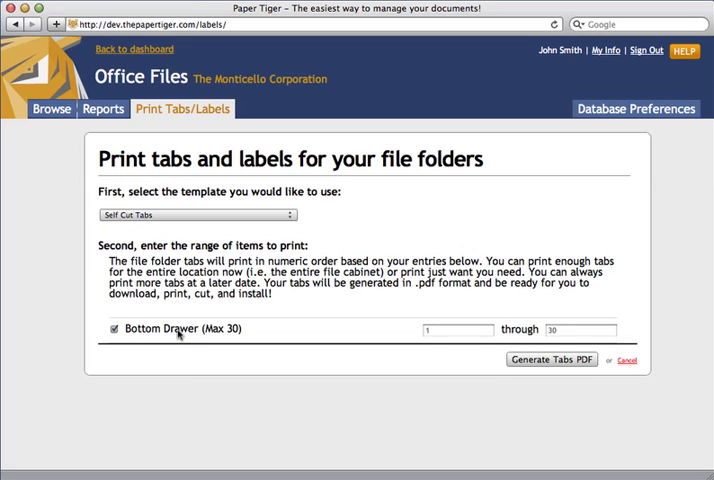
mouse_move(460, 340)
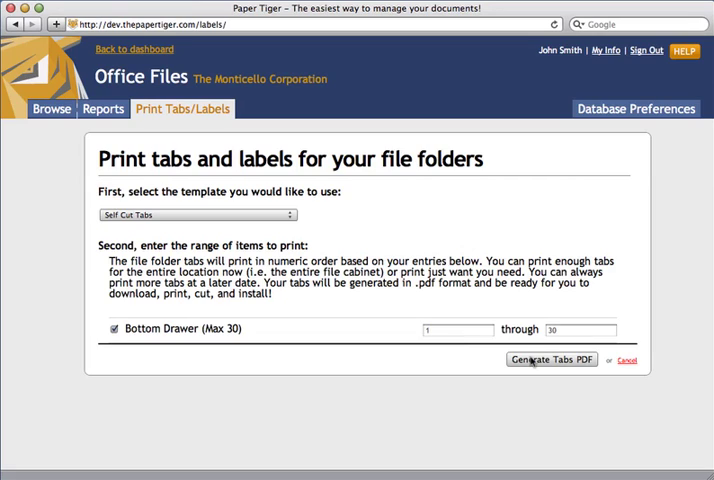
Generate the Bottom Drawer tabs PDF and look through the tab sheet with its fold lines.
click(550, 360)
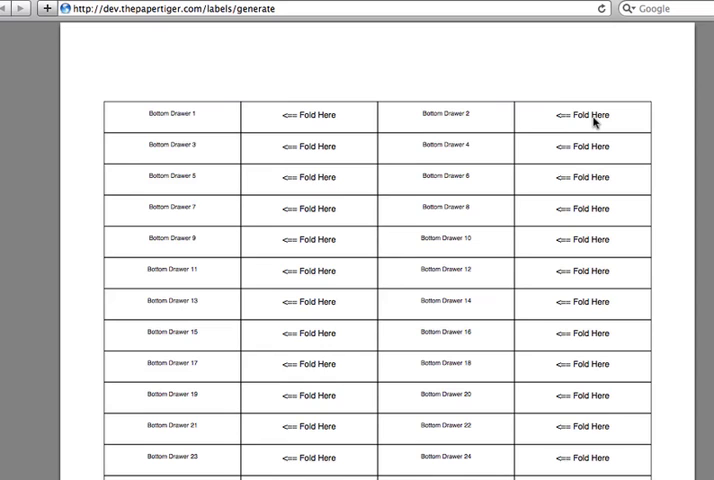
scroll(down, 3)
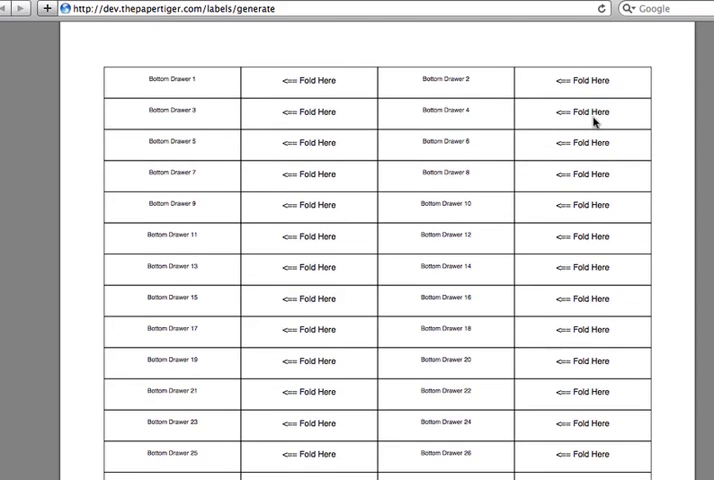
scroll(down, 3)
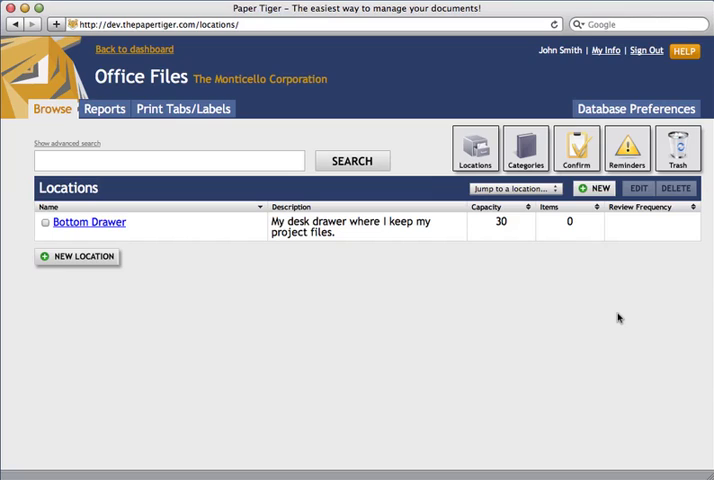
mouse_move(248, 394)
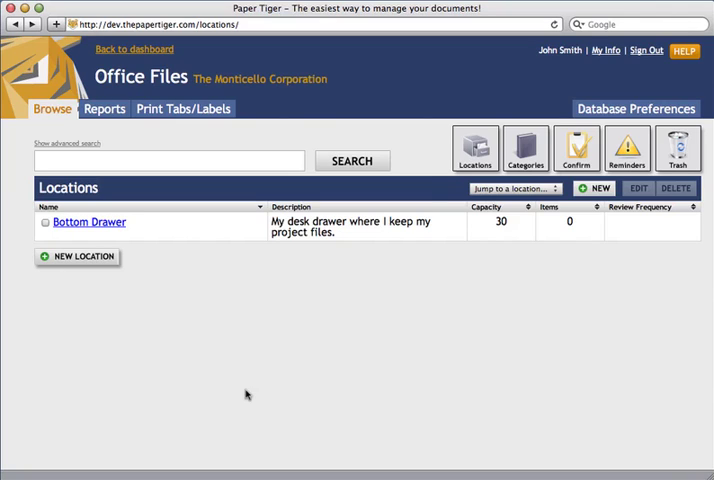
mouse_move(204, 346)
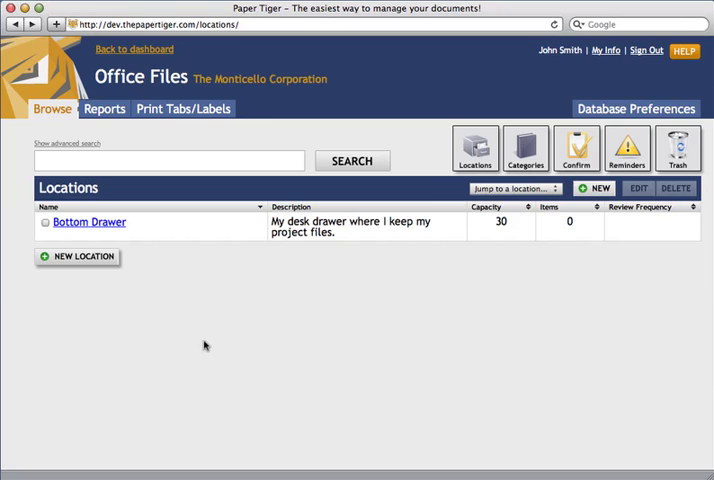
Open Bottom Drawer from the Locations list to show its 30 empty item slots.
click(88, 222)
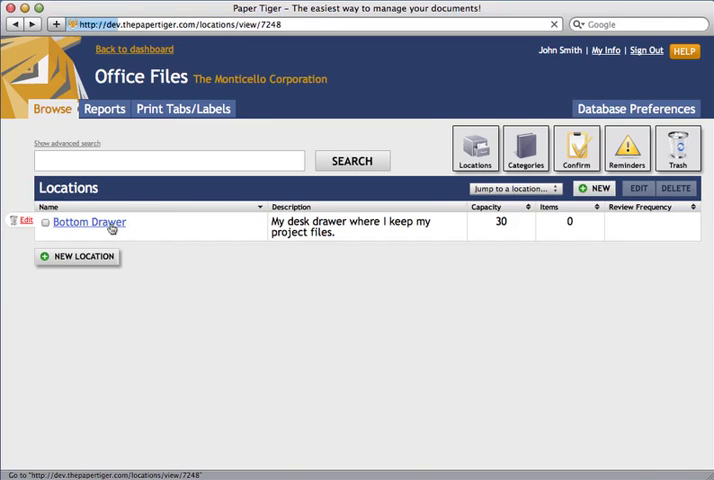
click(88, 220)
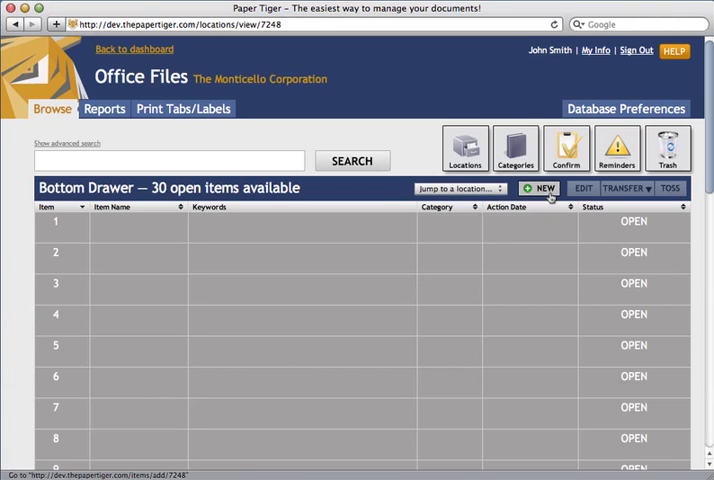
Start a new item named Car Repair Bills with keywords toyota, mechanic, bob's flowers.
click(540, 188)
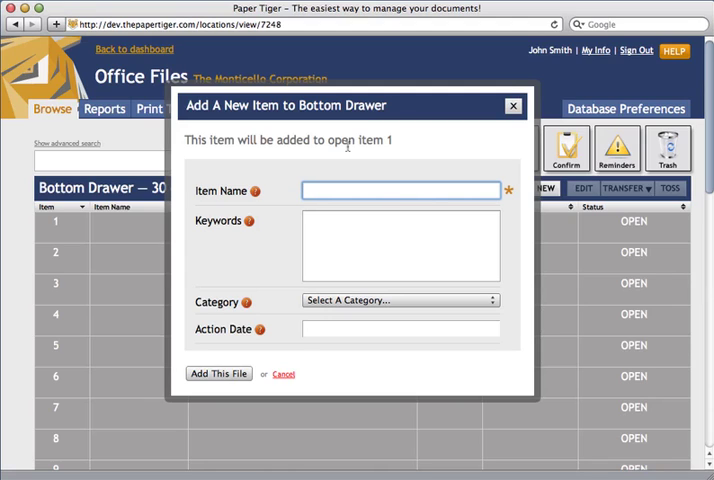
text(Car Repair Bills)
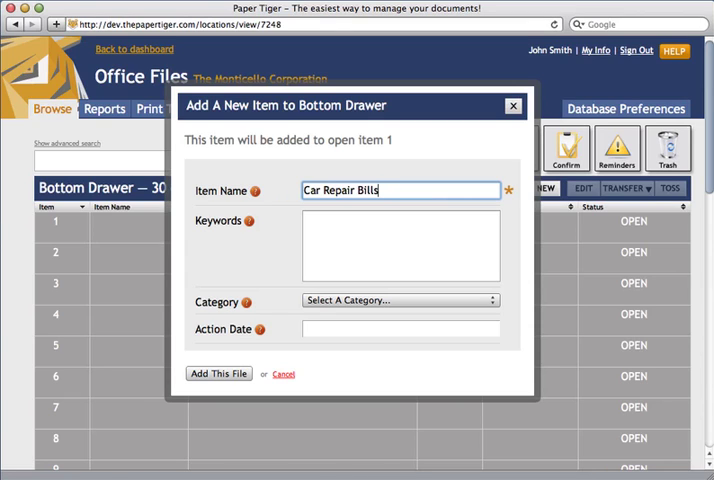
text(toyota,)
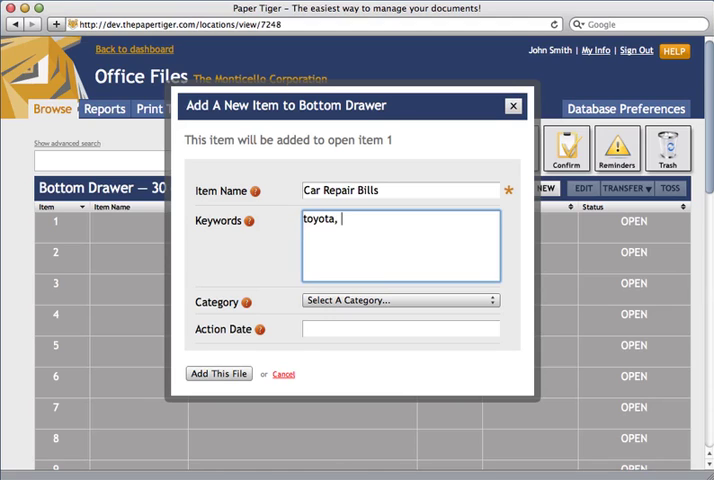
text(mechanic,)
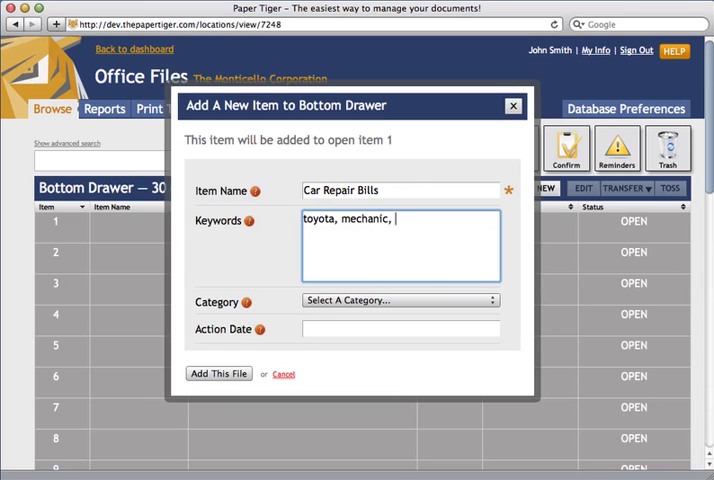
text(bob's)
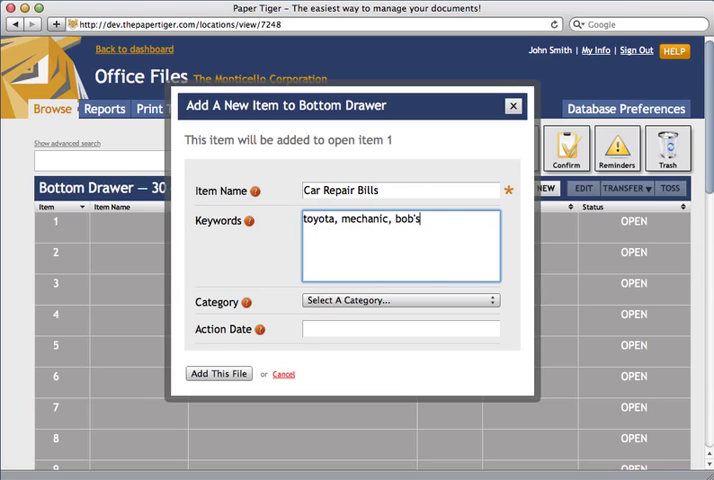
text(flowers)
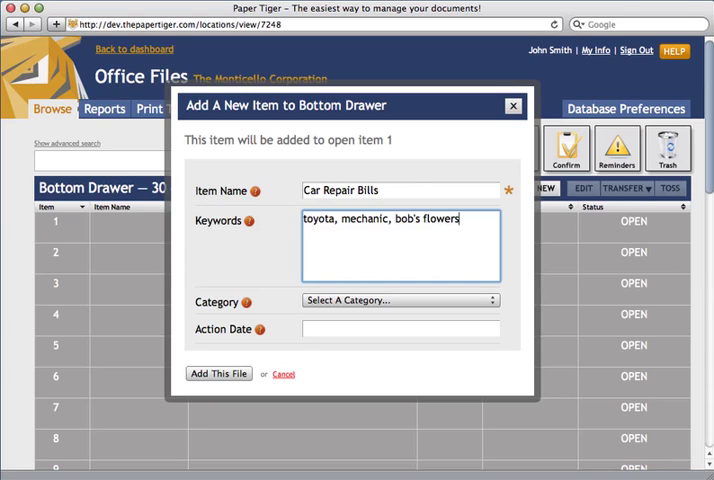
text(", ")
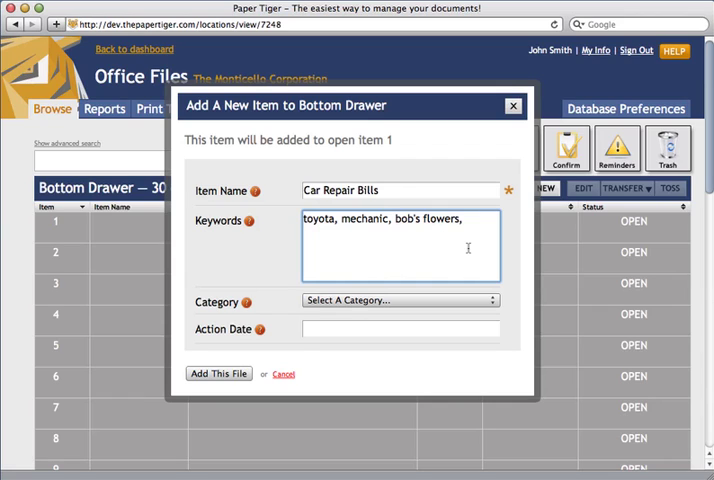
click(400, 300)
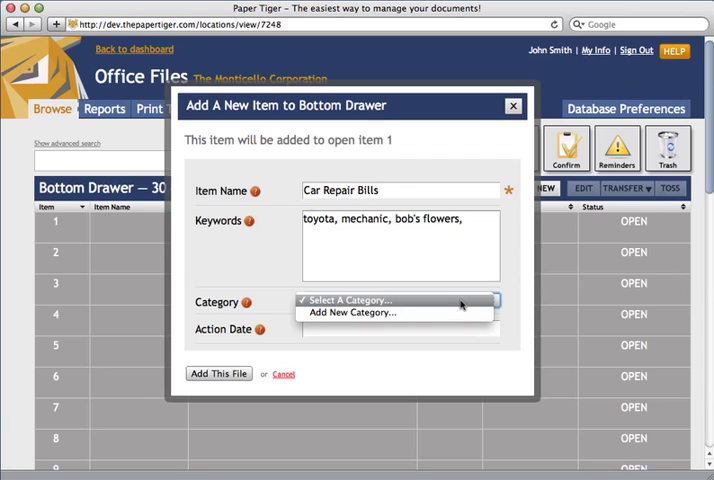
Add a new category 'transportation' and set the action date to December 31, 2010.
click(352, 312)
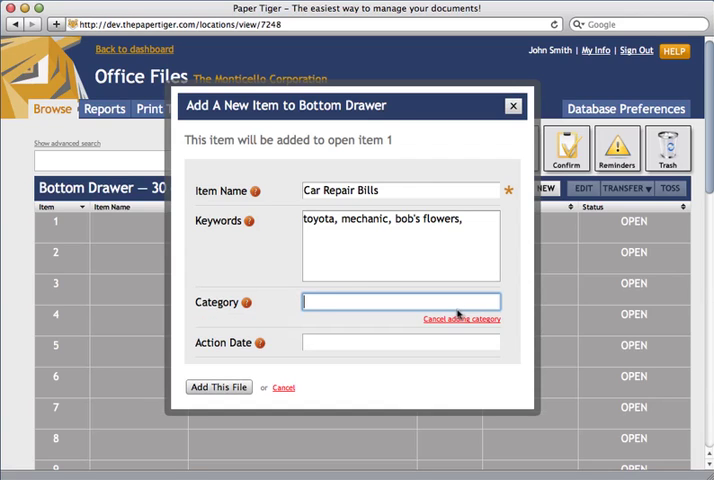
text(transpo)
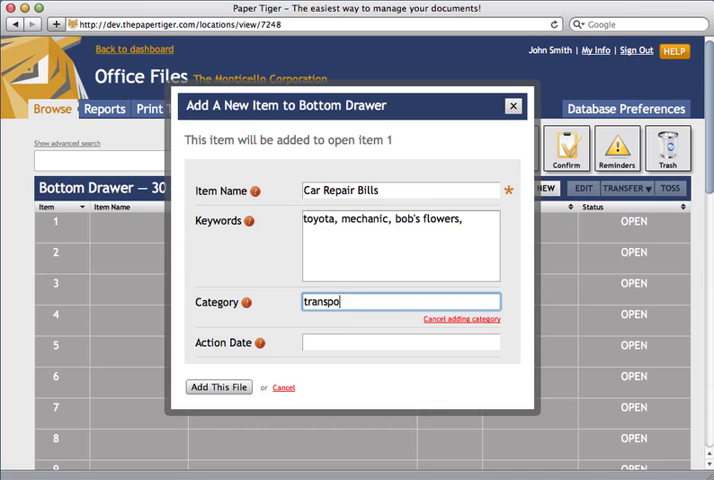
text(rtation)
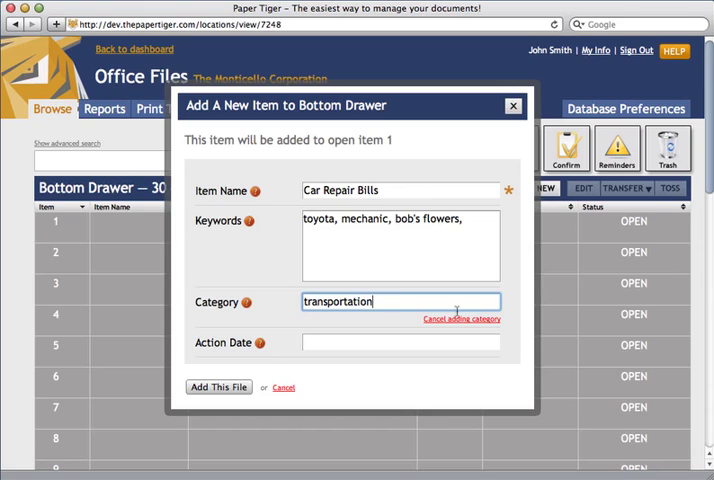
click(400, 342)
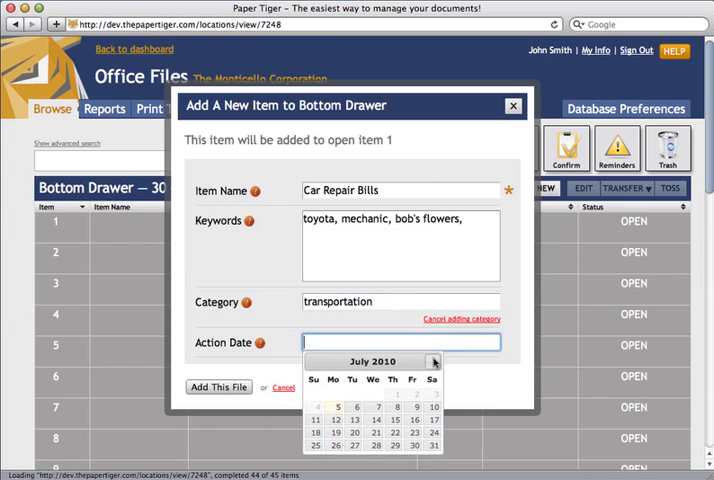
click(434, 360)
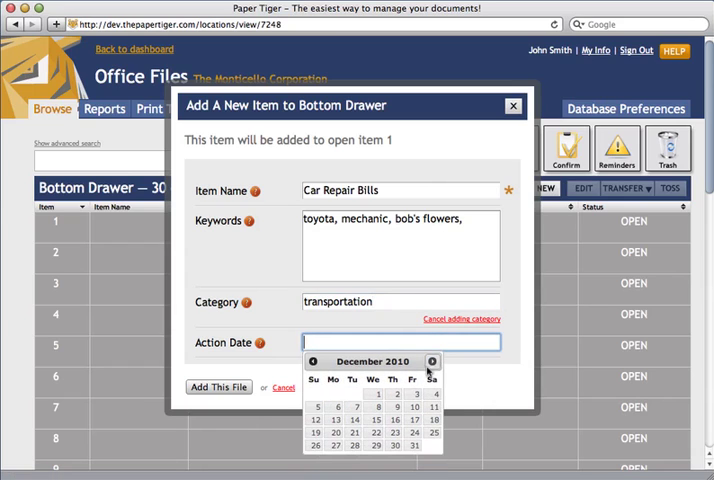
click(416, 446)
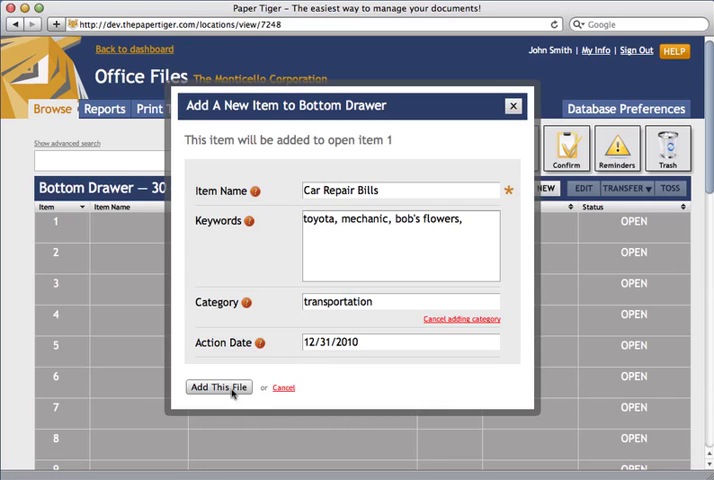
Add Car Repair Bills to open item 1 so Bottom Drawer counts 1 item.
click(218, 388)
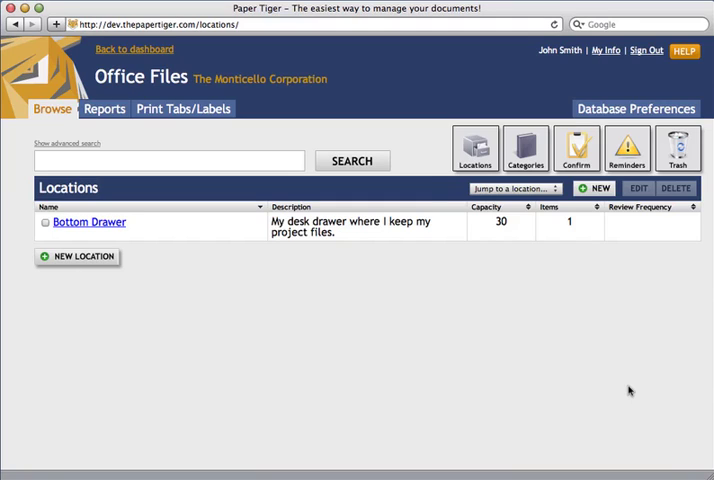
click(168, 160)
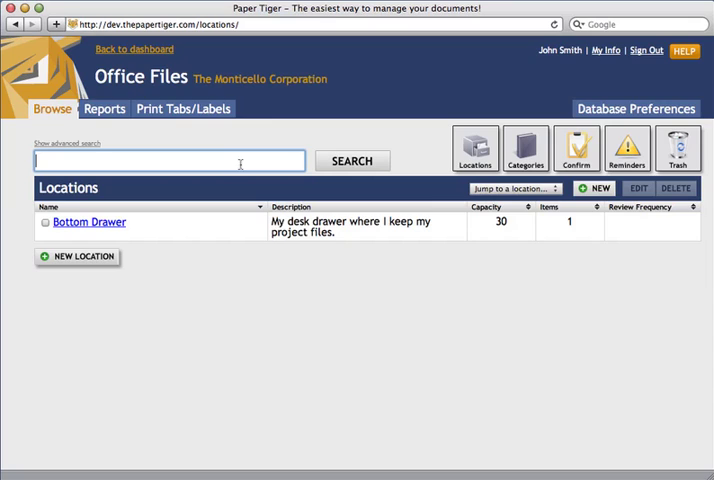